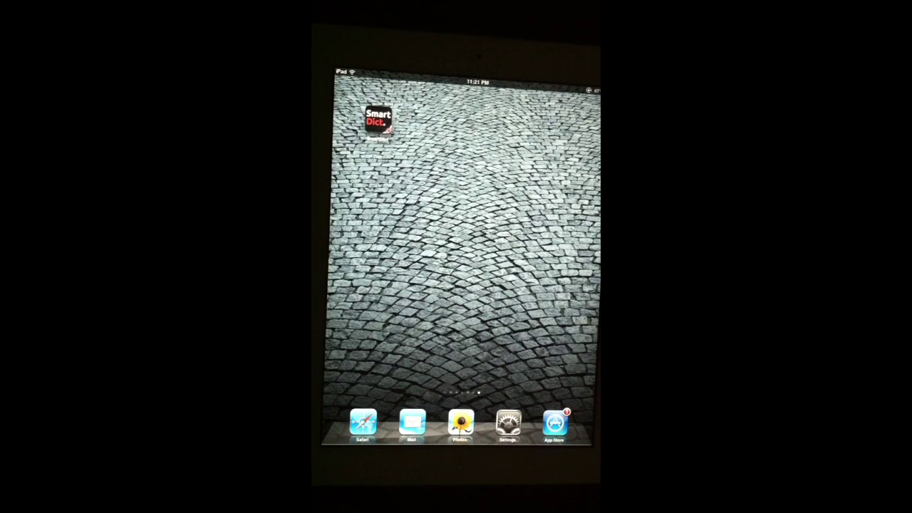
# - Launch SmartDict from the home screen so the alphabetical word list appears
pyautogui.click(380, 122)
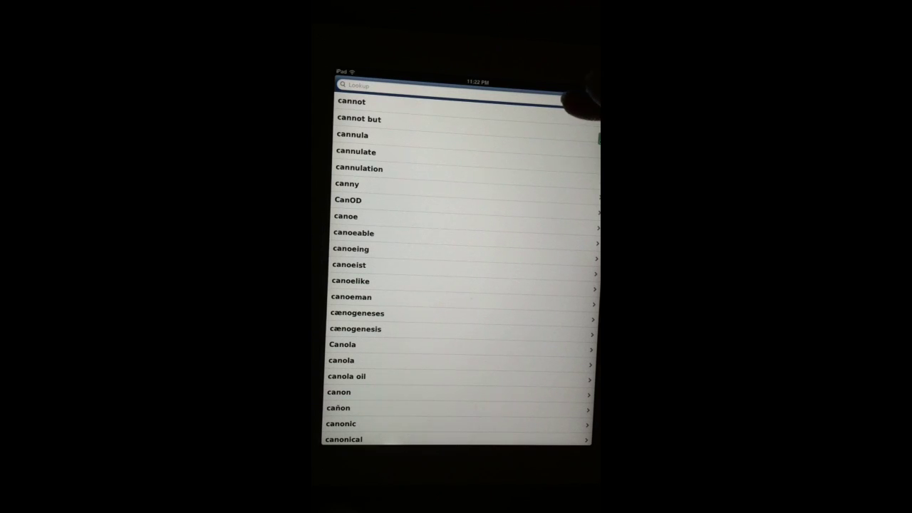
# - Search for 'tiger' so entries like tigerfish, tiger lily and tiger shark are listed
pyautogui.click(456, 85)
pyautogui.write('tiger')
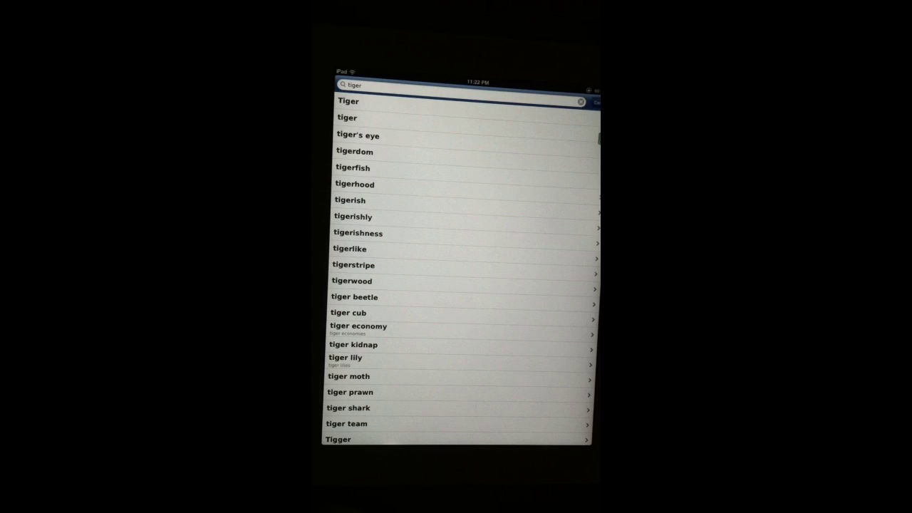
pyautogui.scroll(-3)
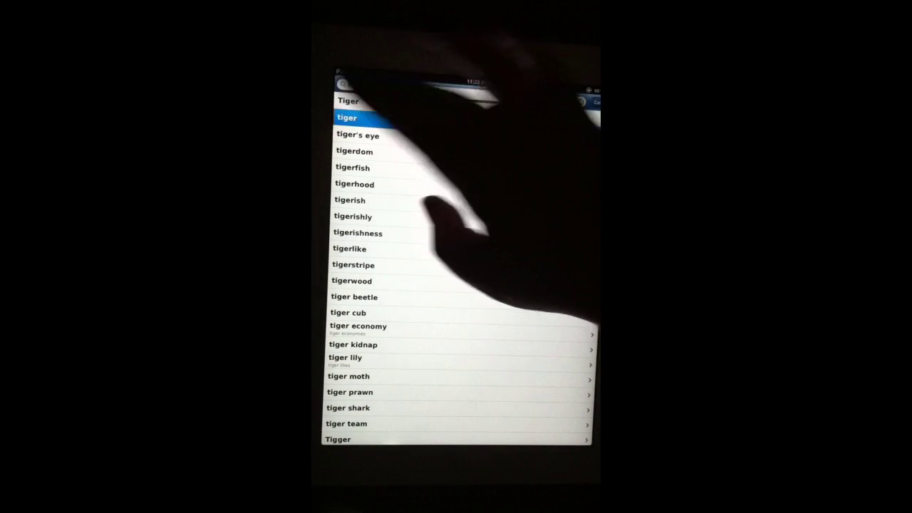
pyautogui.click(347, 117)
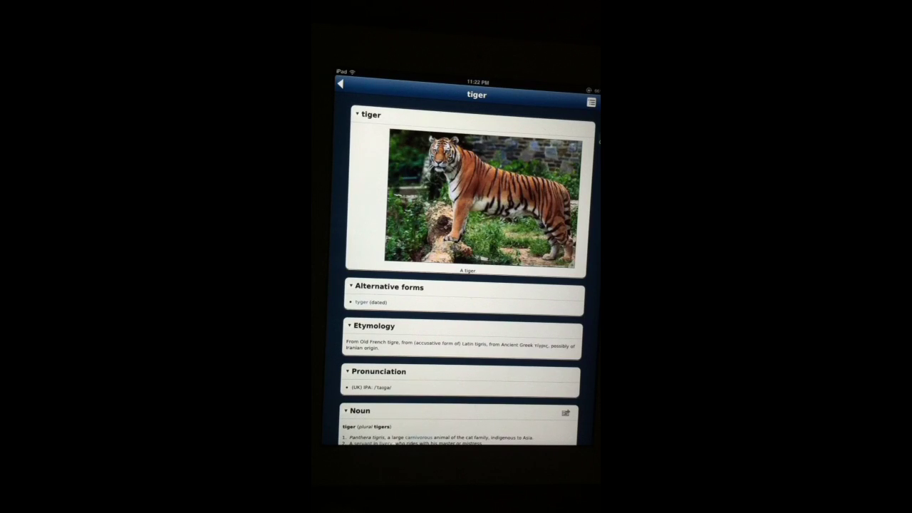
pyautogui.scroll(-3)
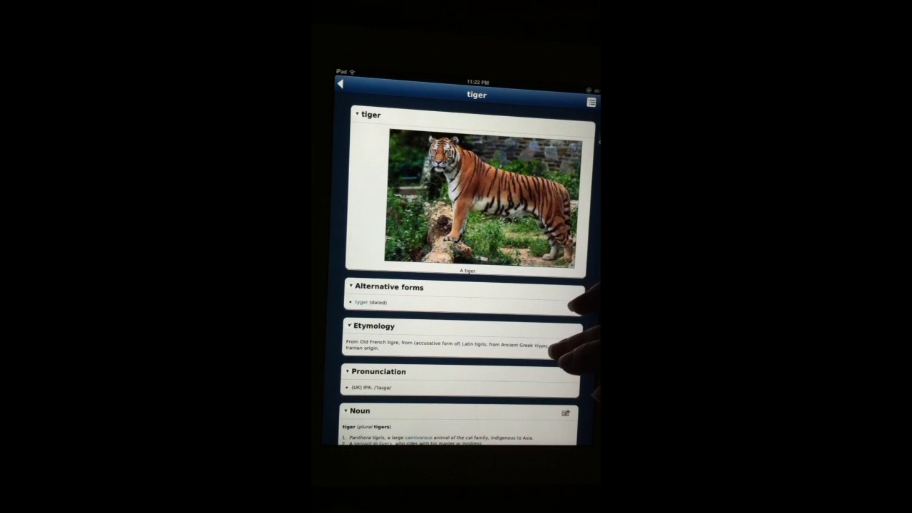
pyautogui.scroll(-3)
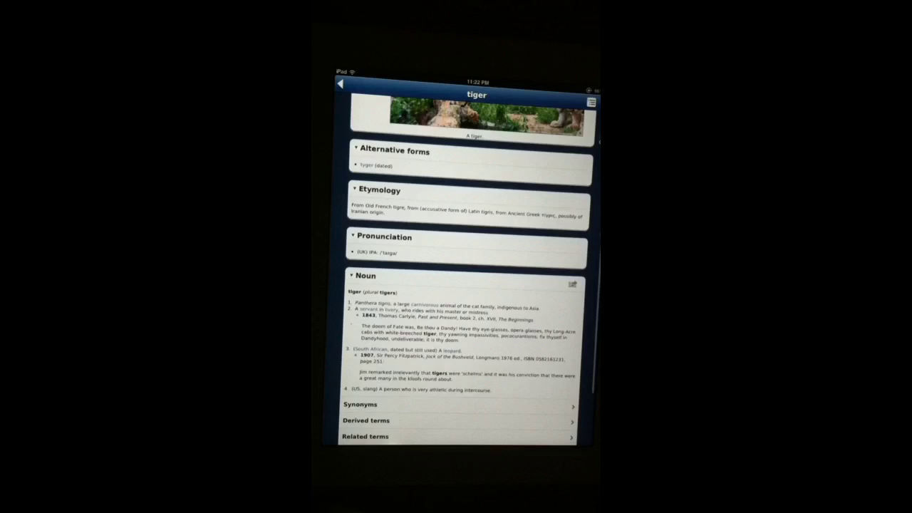
pyautogui.scroll(-3)
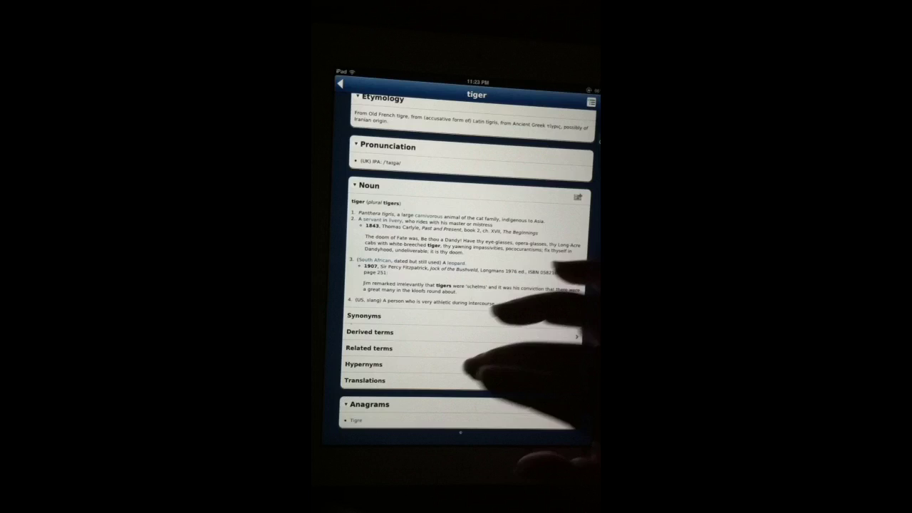
pyautogui.scroll(-3)
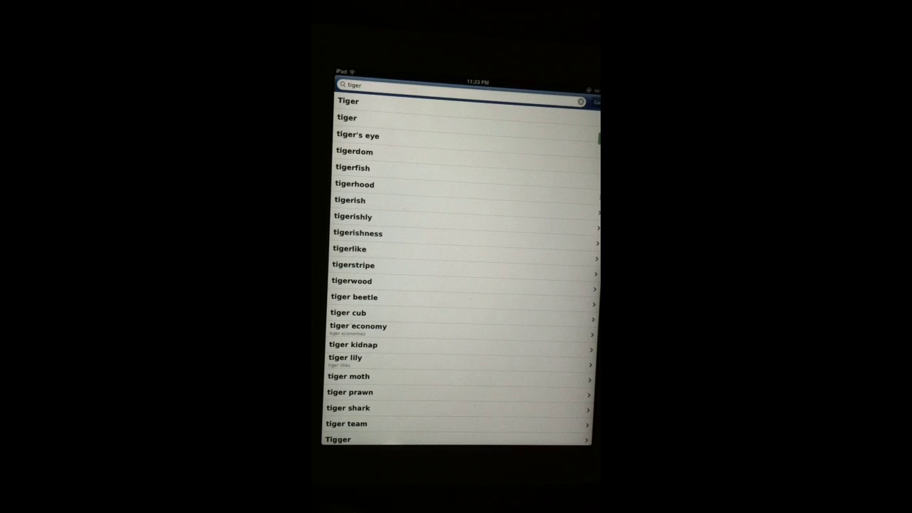
# - Show the tiger entry with its photo, etymology and noun definitions
pyautogui.click(347, 117)
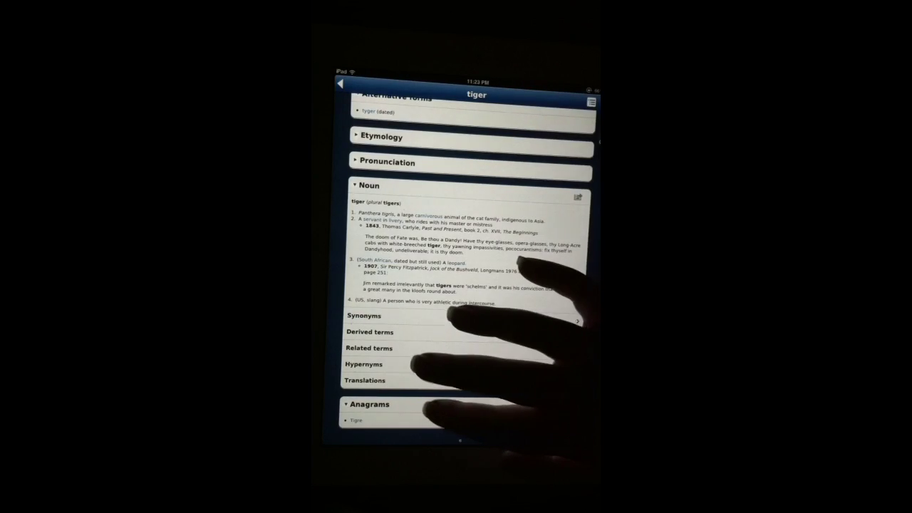
pyautogui.scroll(-3)
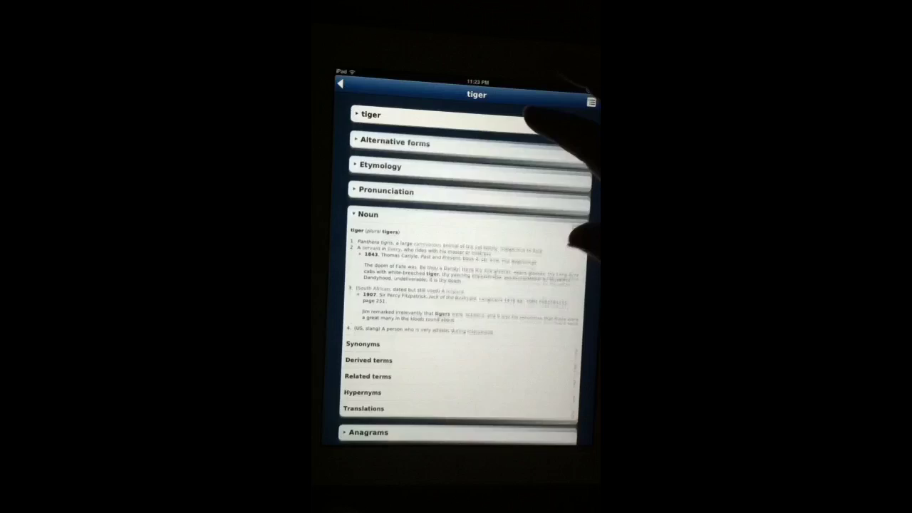
pyautogui.click(371, 114)
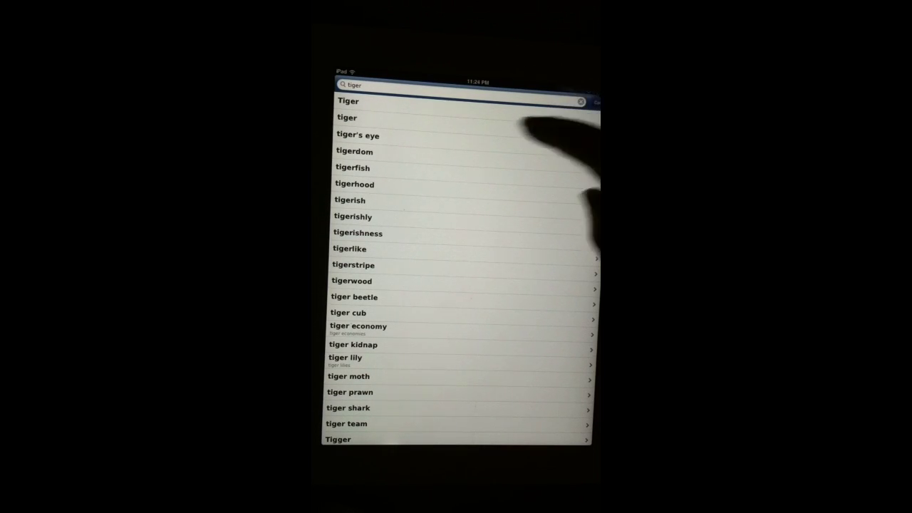
pyautogui.click(347, 117)
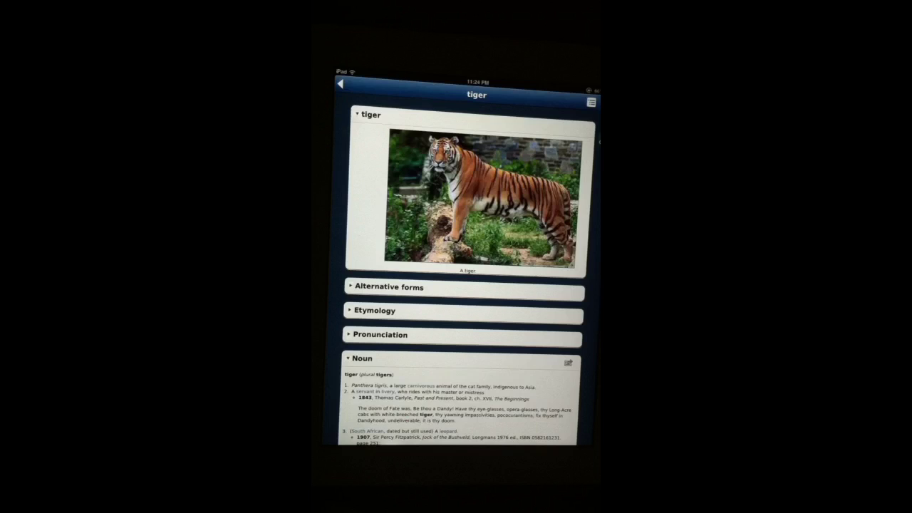
# - Mark tiger as a favorite and attach the note 'Tigers are great'
pyautogui.click(591, 102)
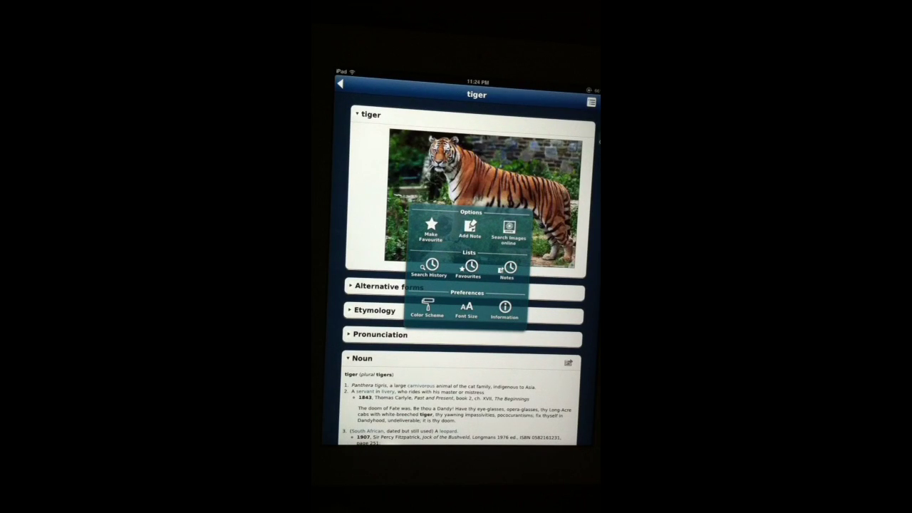
pyautogui.click(429, 227)
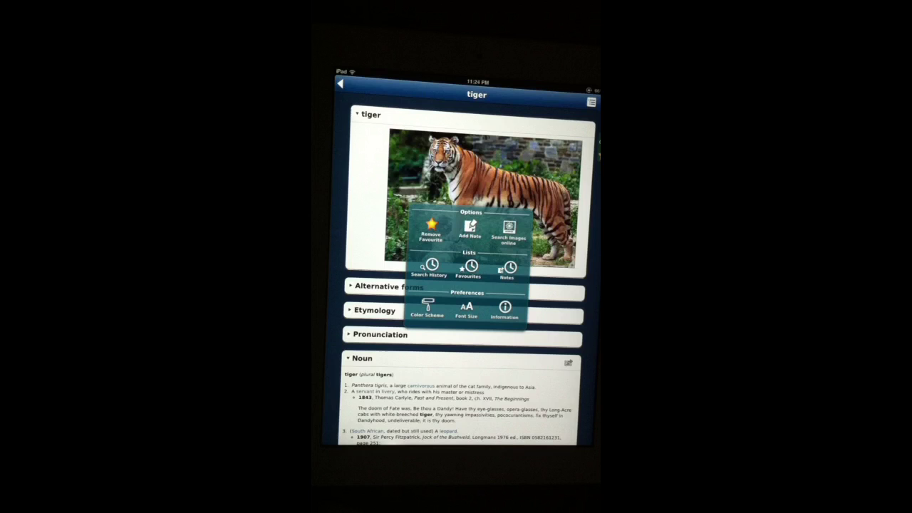
pyautogui.click(469, 231)
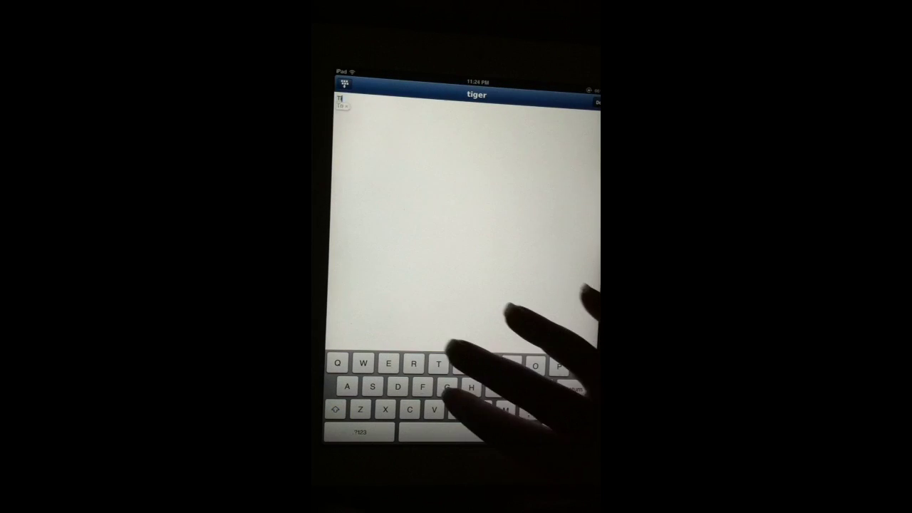
pyautogui.write('Tigers are great')
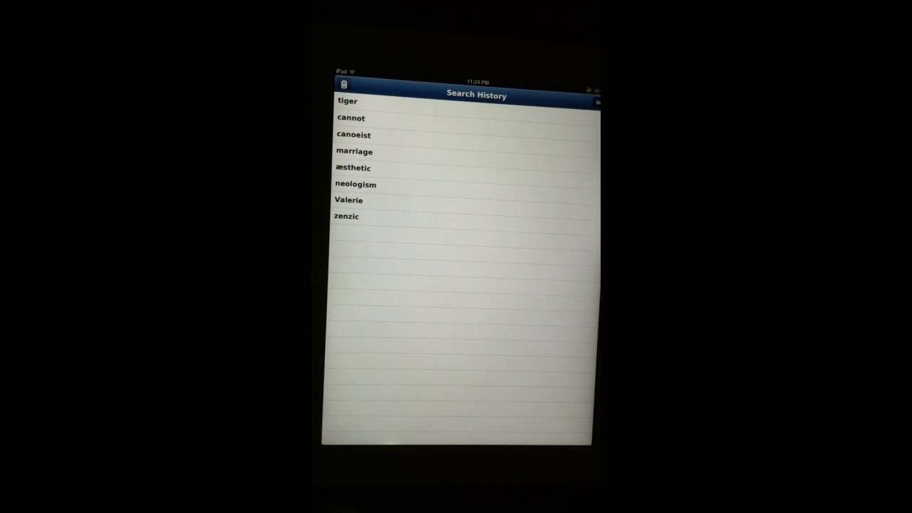
# - Return from Search History to the tiger entry
pyautogui.click(348, 100)
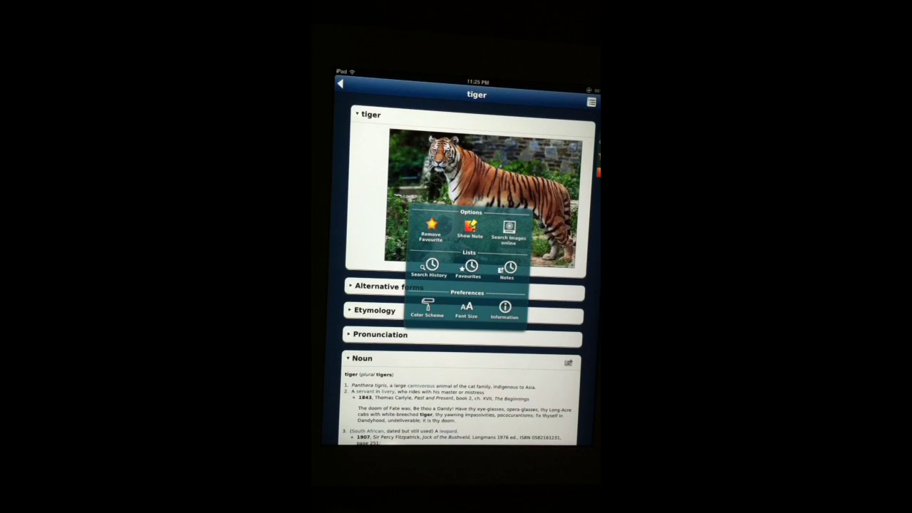
# - Apply the Candy Girl colour scheme, turning the tiger entry orange and pink
pyautogui.click(428, 308)
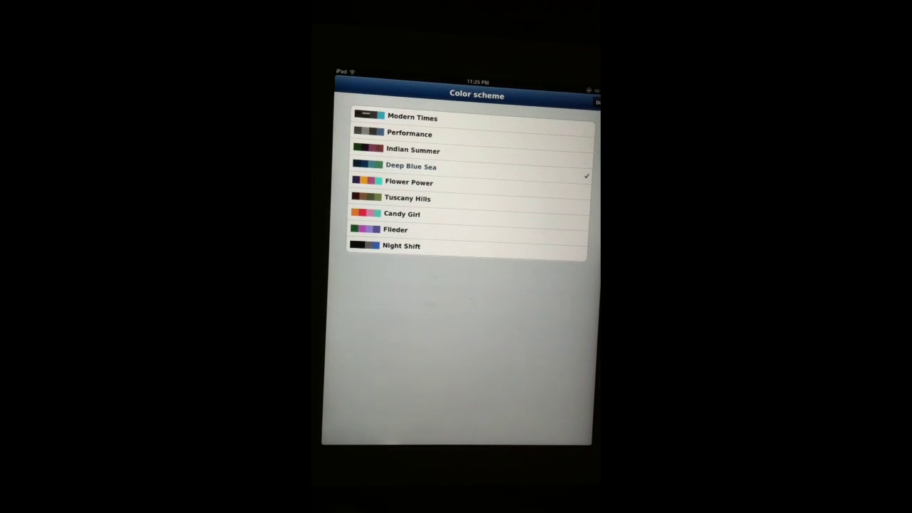
pyautogui.click(402, 213)
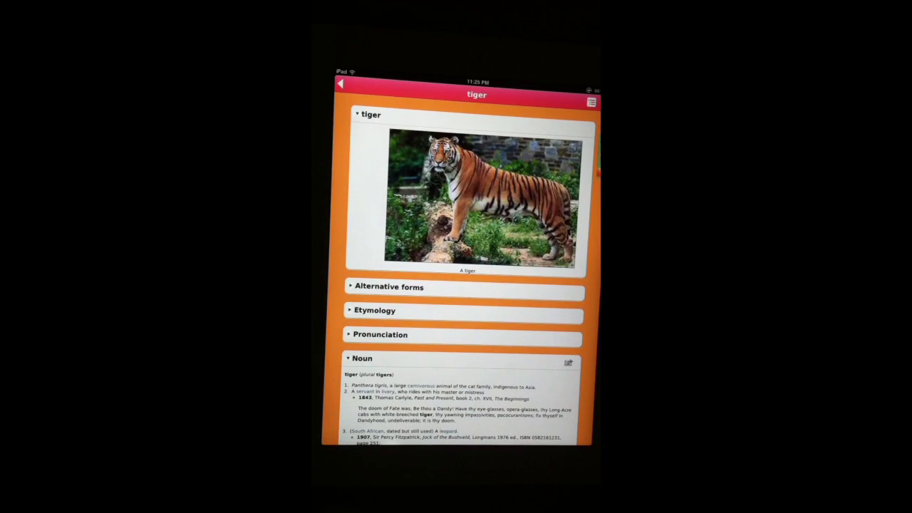
pyautogui.click(590, 102)
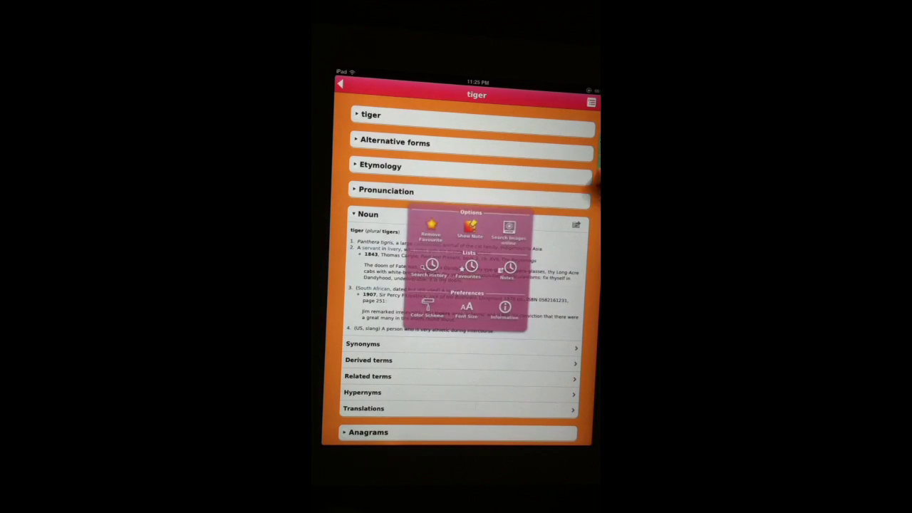